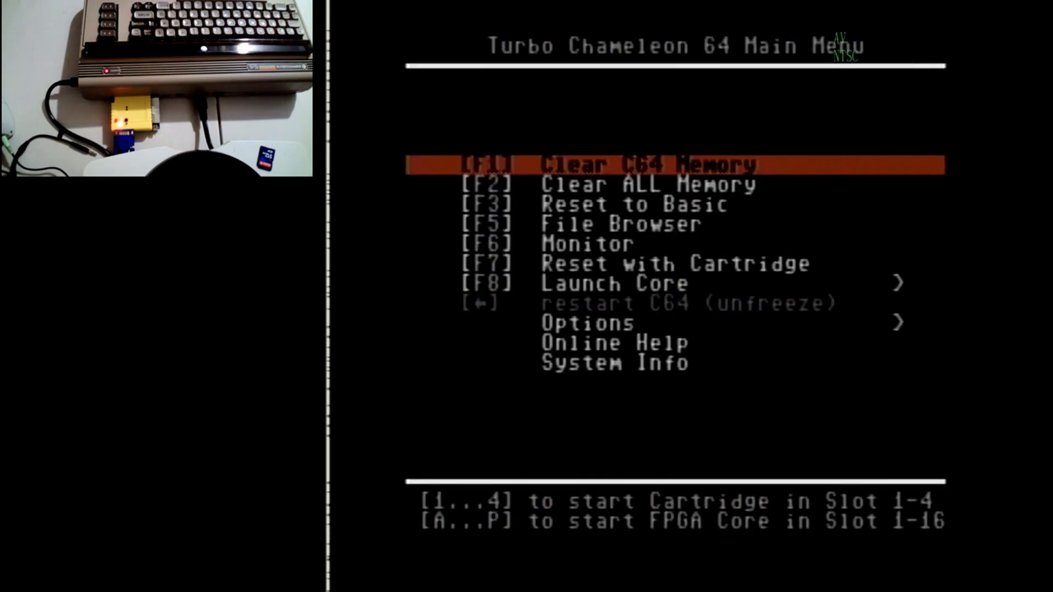
- Reach the wiki's Updates section and bring up download options for the Beta-9q release link
{"action": "key", "text": "down"}
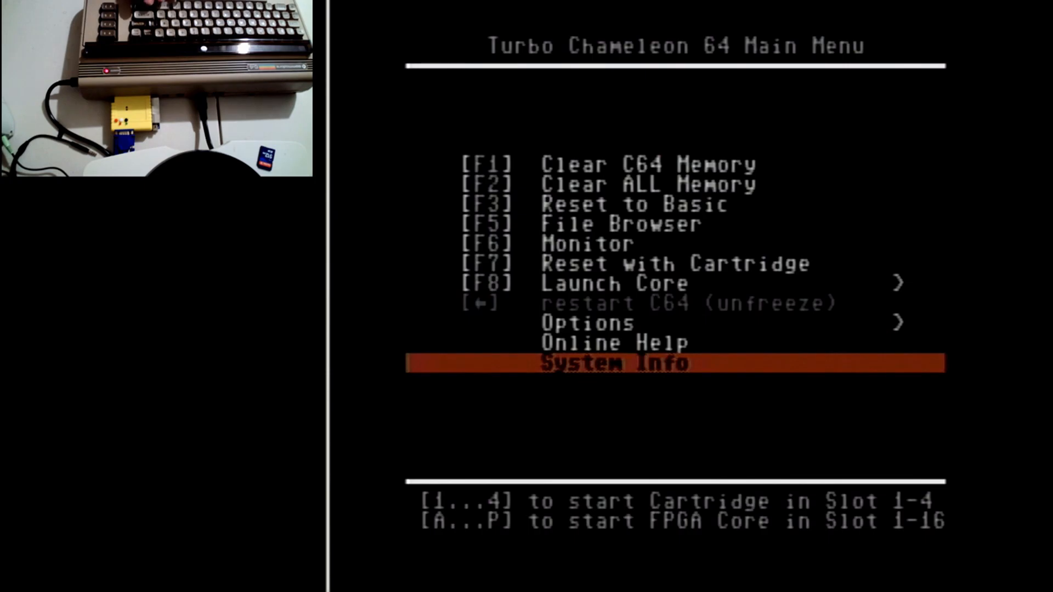
{"action": "key", "text": "return"}
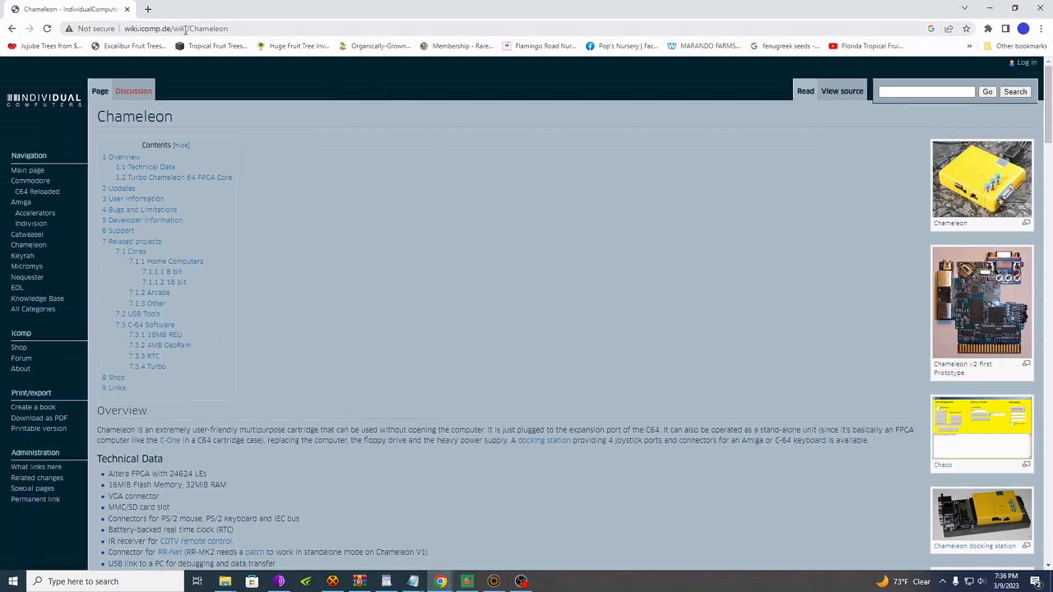
{"action": "mouse_move", "coordinate": [454, 243]}
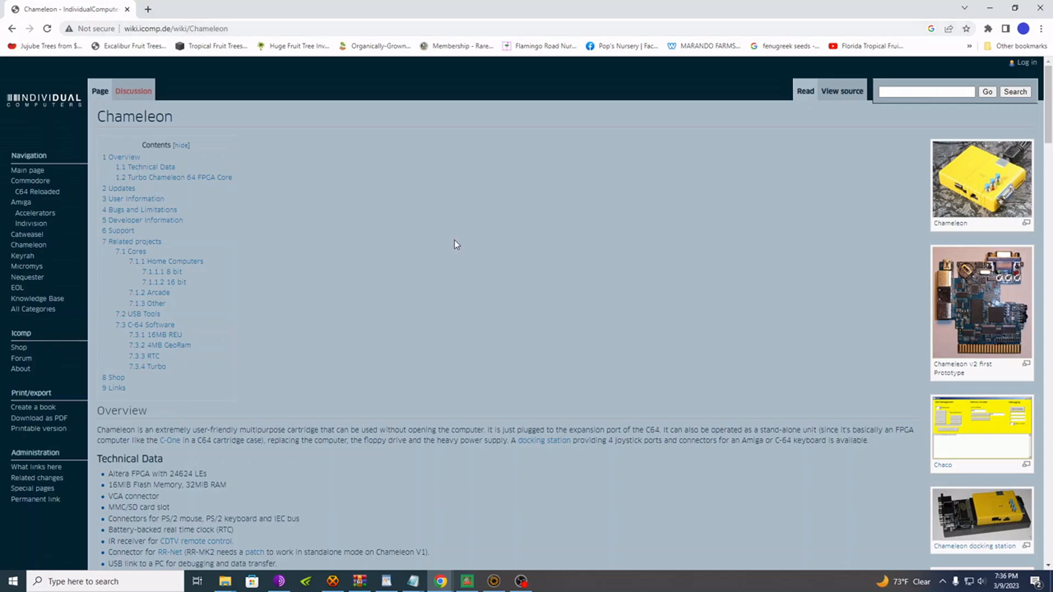
{"action": "mouse_move", "coordinate": [118, 189]}
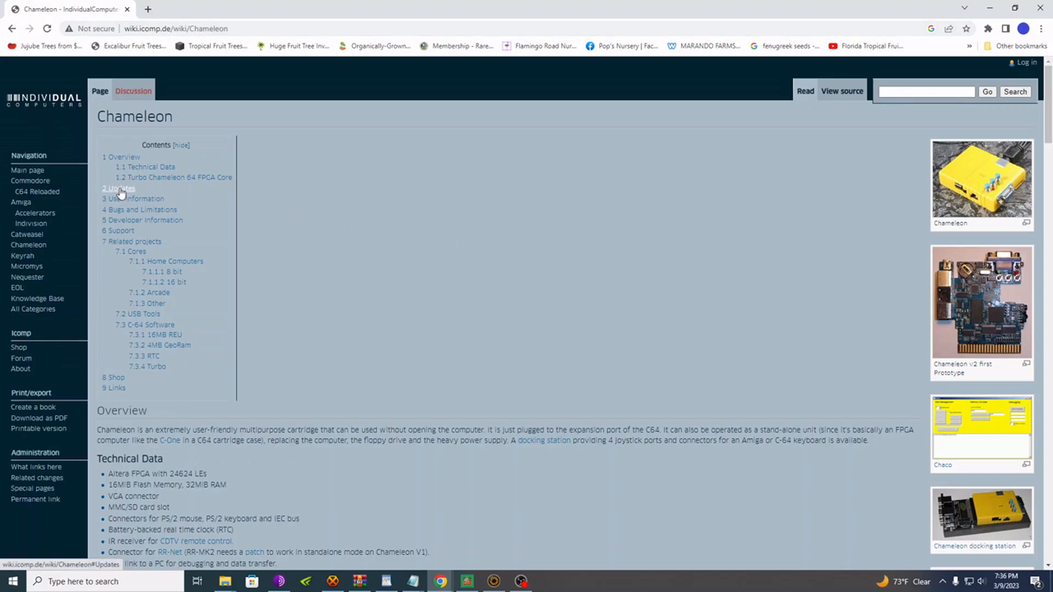
{"action": "left_click", "coordinate": [119, 189]}
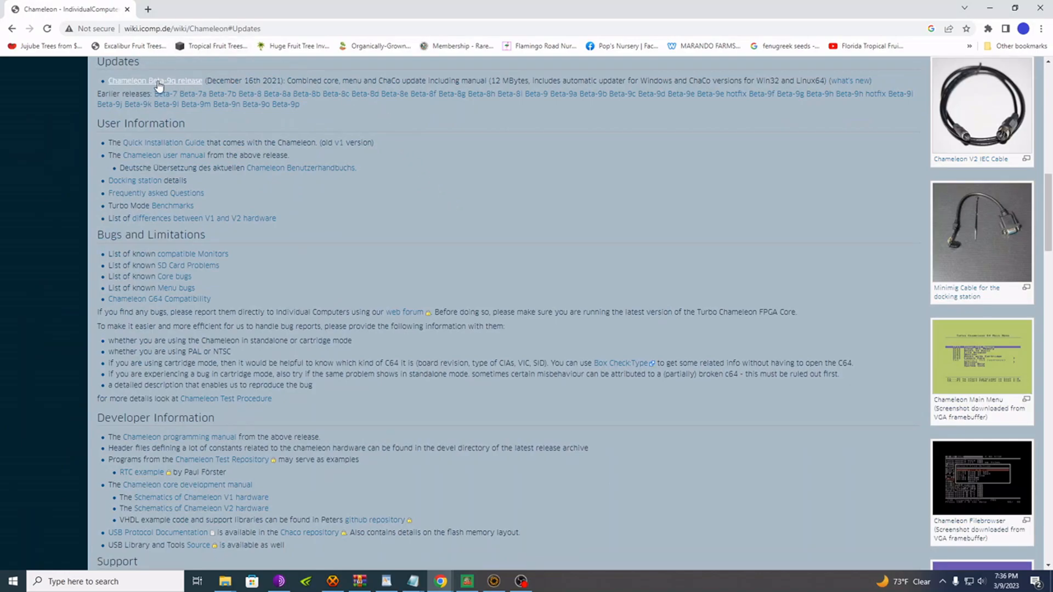
{"action": "right_click", "coordinate": [155, 80]}
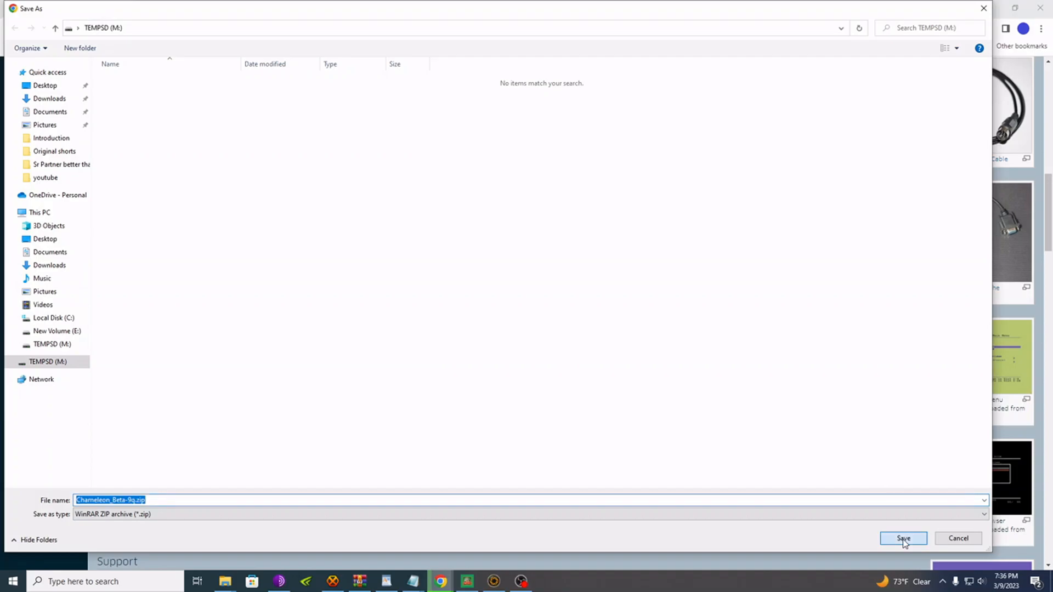
- Save the Beta-9q release zip to TEMPSD (M:) and show it in its folder
{"action": "left_click", "coordinate": [903, 537]}
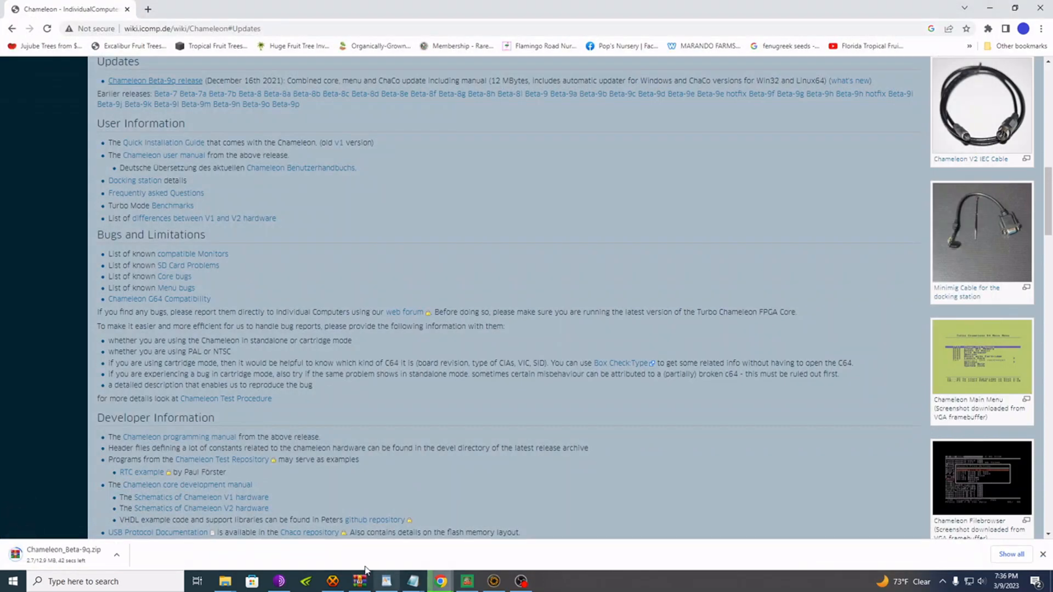
{"action": "left_click", "coordinate": [116, 555]}
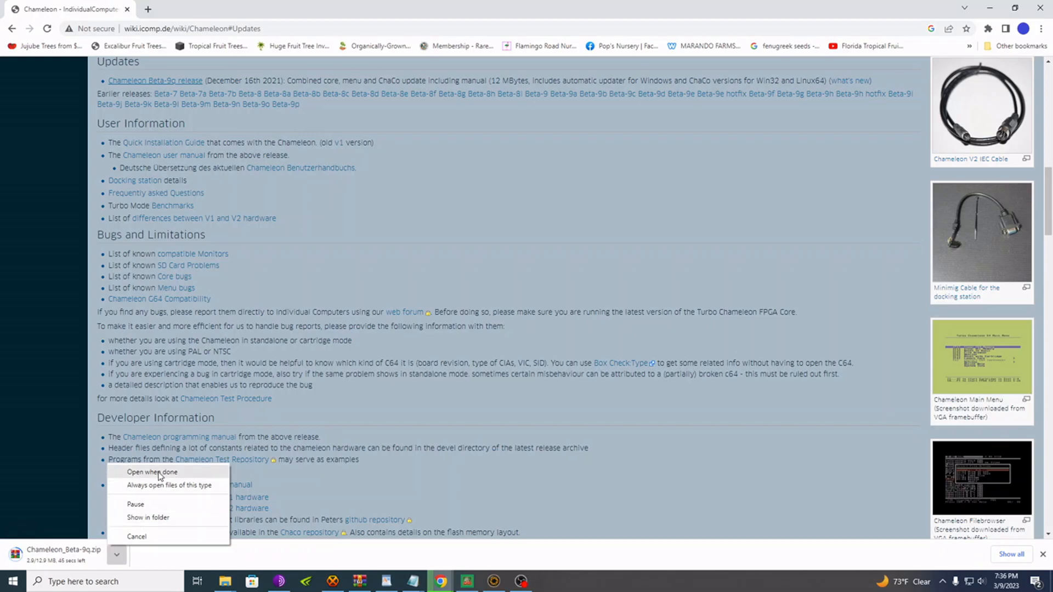
{"action": "left_click", "coordinate": [148, 516]}
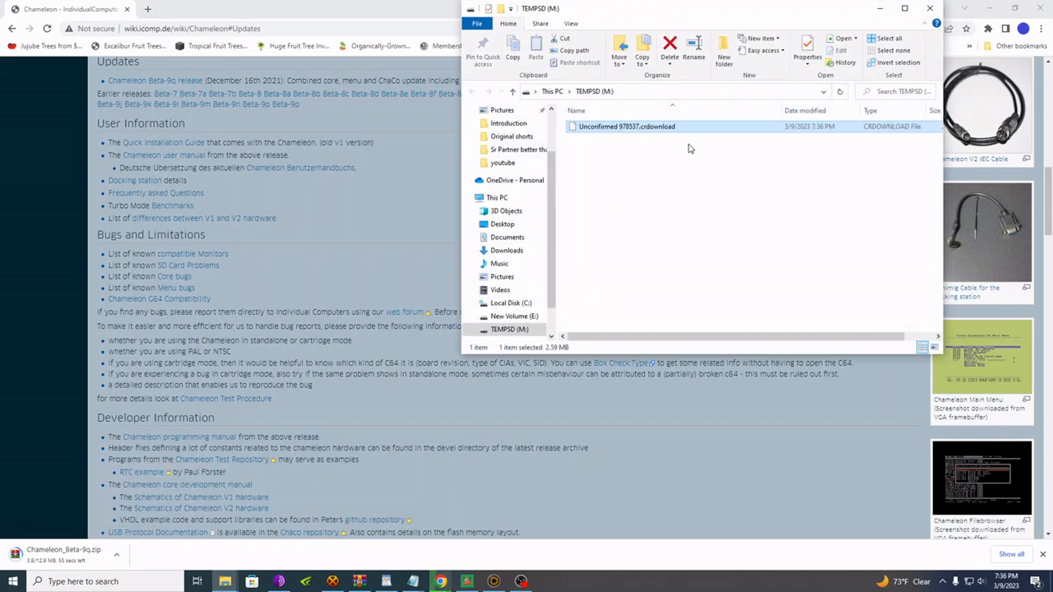
{"action": "mouse_move", "coordinate": [669, 175]}
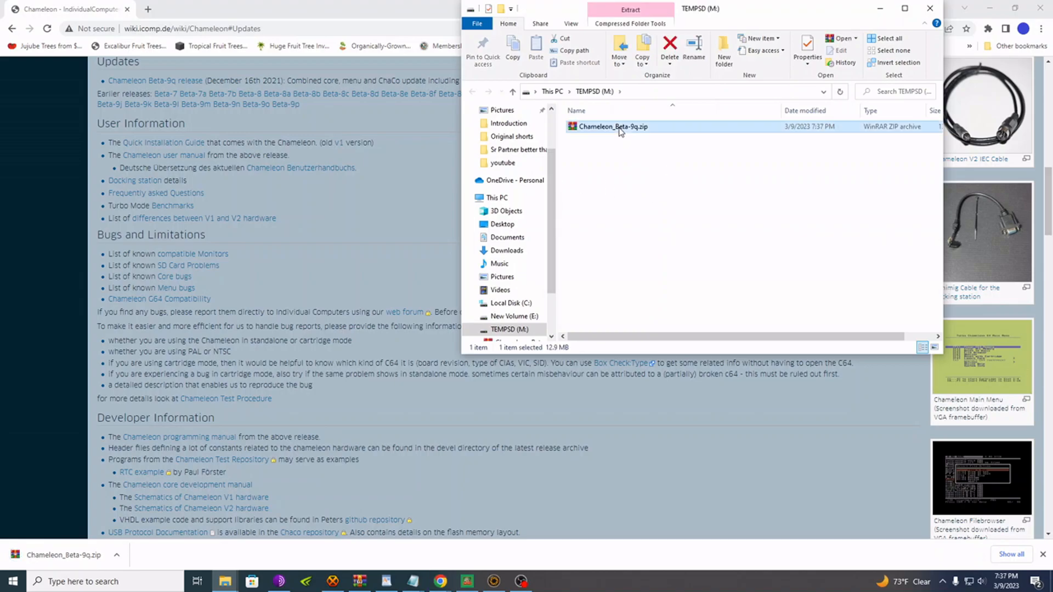
- Extract Chameleon_Beta-9q.zip in place on TEMPSD, then permanently delete the zip
{"action": "right_click", "coordinate": [611, 126]}
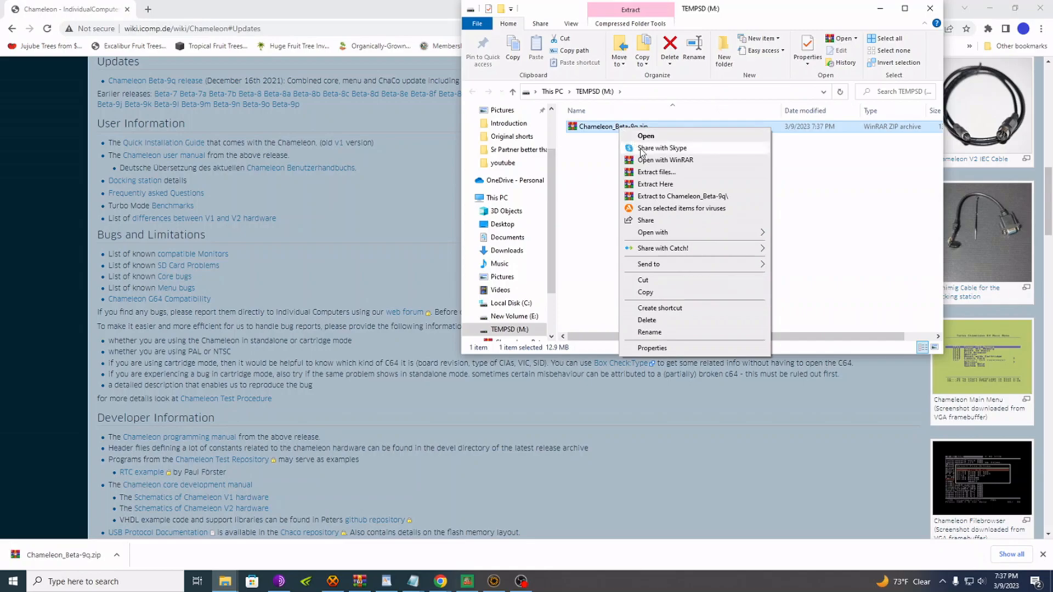
{"action": "mouse_move", "coordinate": [661, 186]}
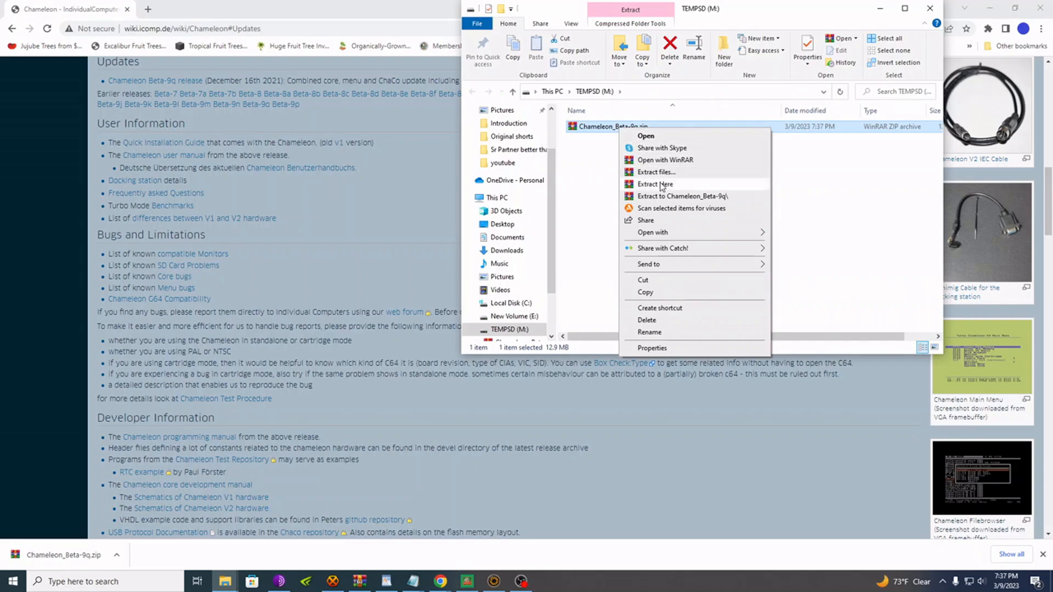
{"action": "left_click", "coordinate": [656, 184]}
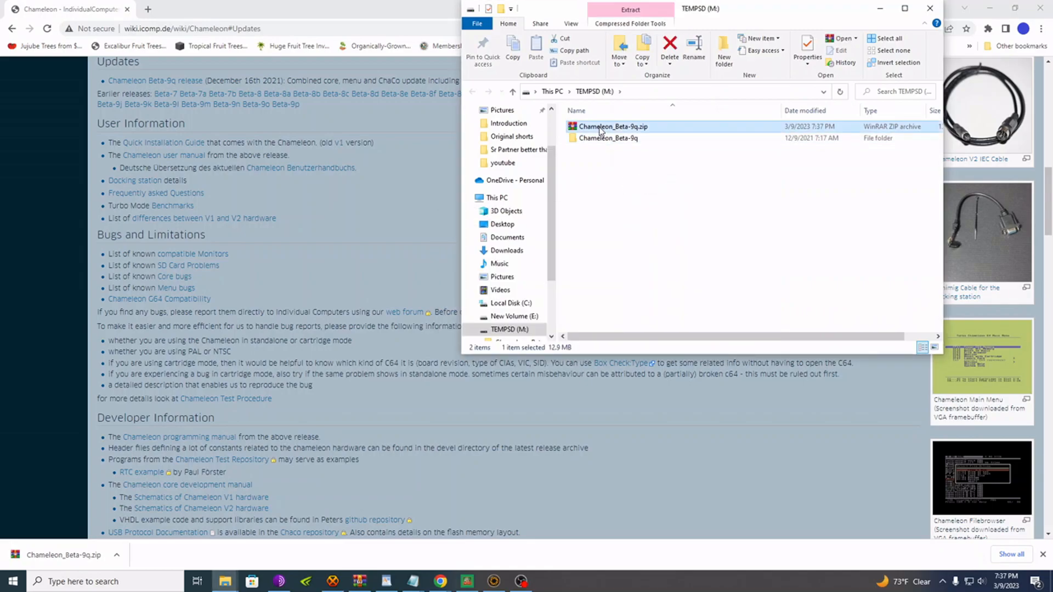
{"action": "left_click", "coordinate": [668, 47]}
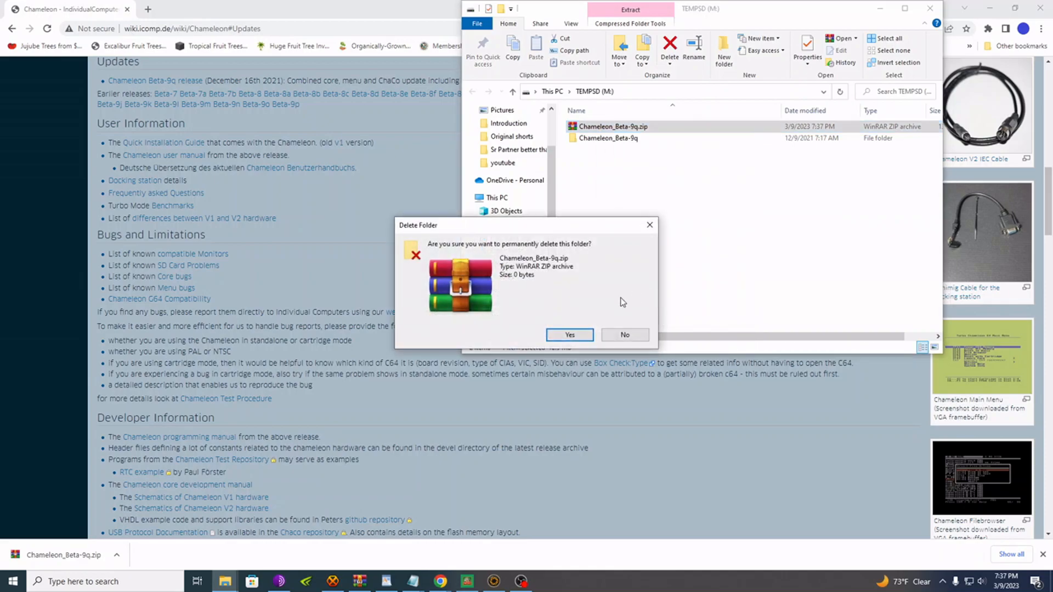
{"action": "left_click", "coordinate": [568, 335]}
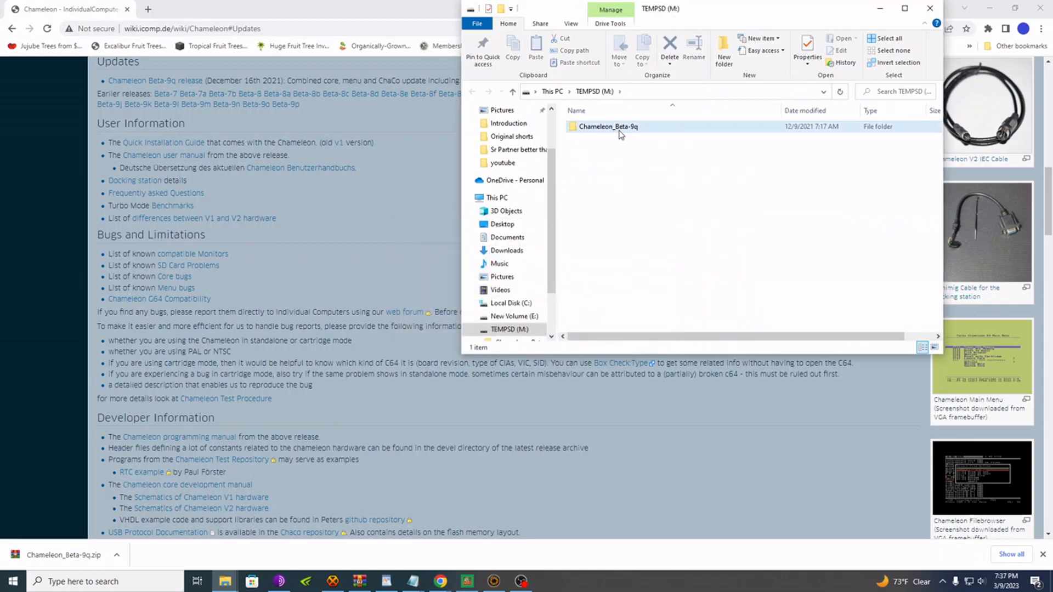
- Copy the UPDATE folder and update.prg from Chameleon_Beta-9q and paste them at the TEMPSD root
{"action": "double_click", "coordinate": [608, 126]}
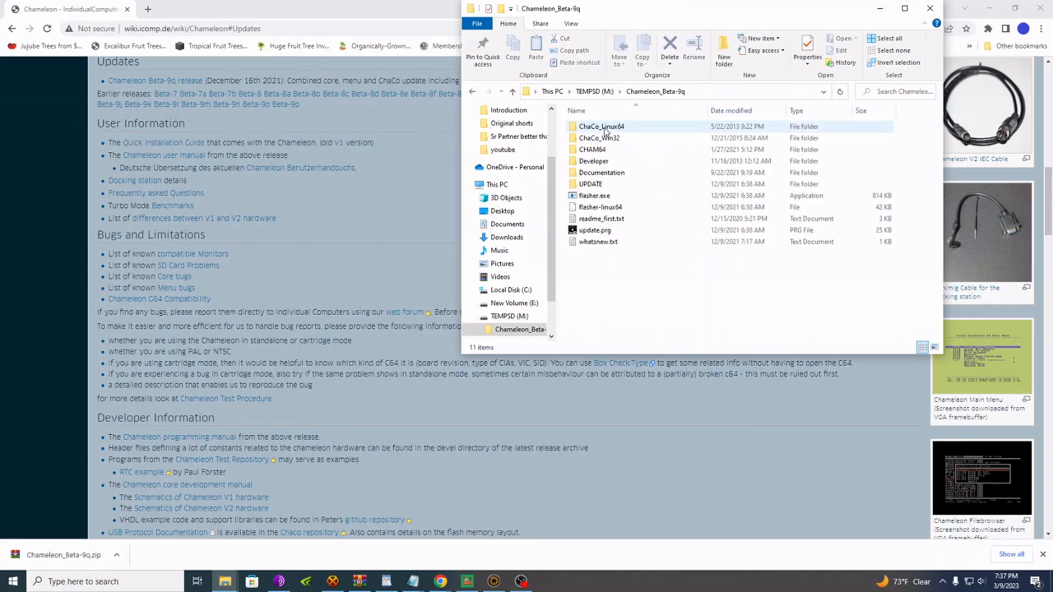
{"action": "left_click", "coordinate": [590, 184]}
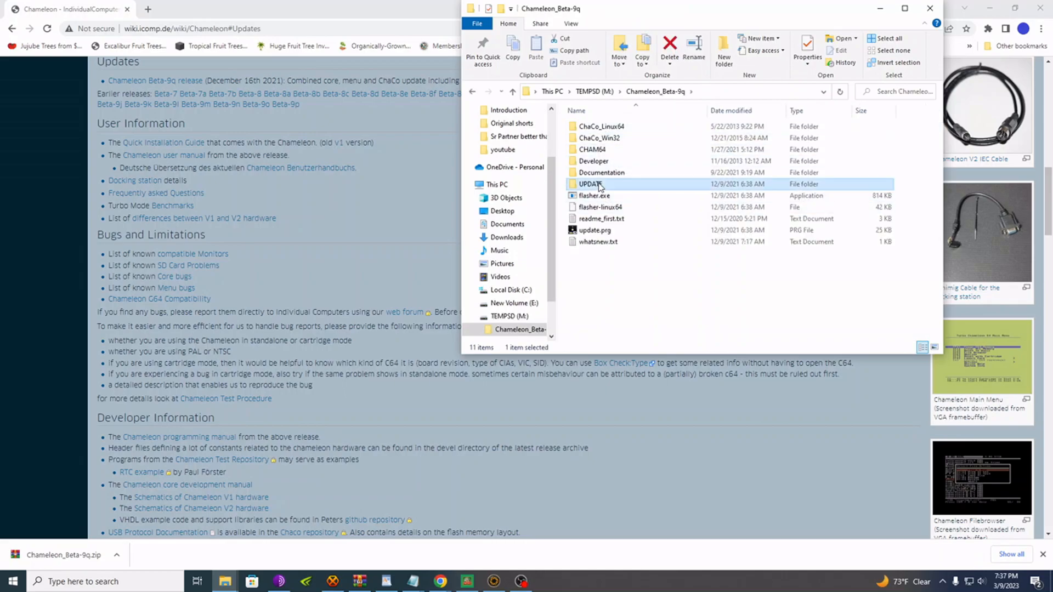
{"action": "mouse_move", "coordinate": [642, 211]}
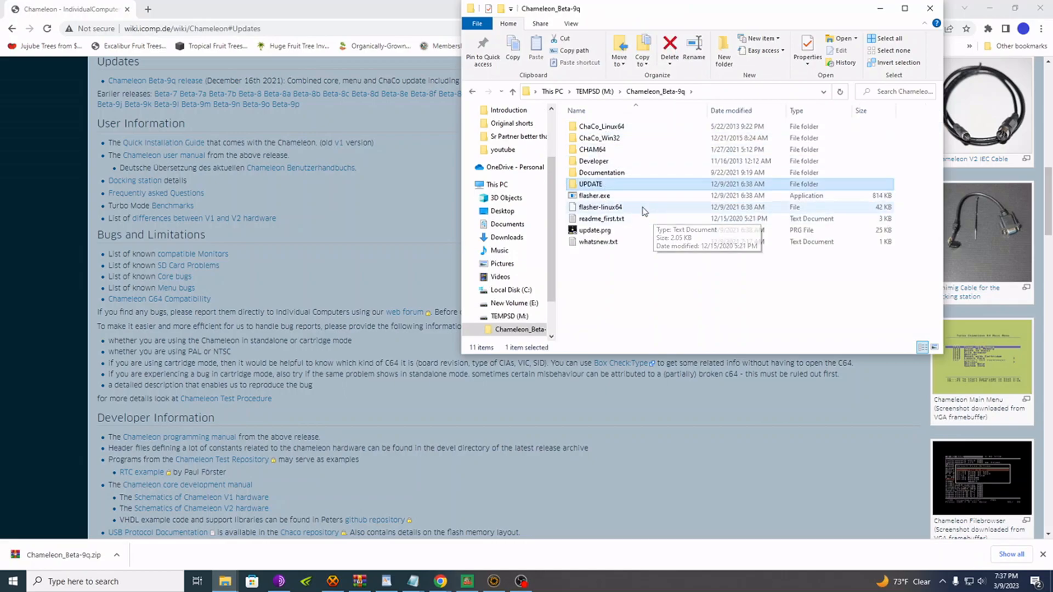
{"action": "mouse_move", "coordinate": [595, 229]}
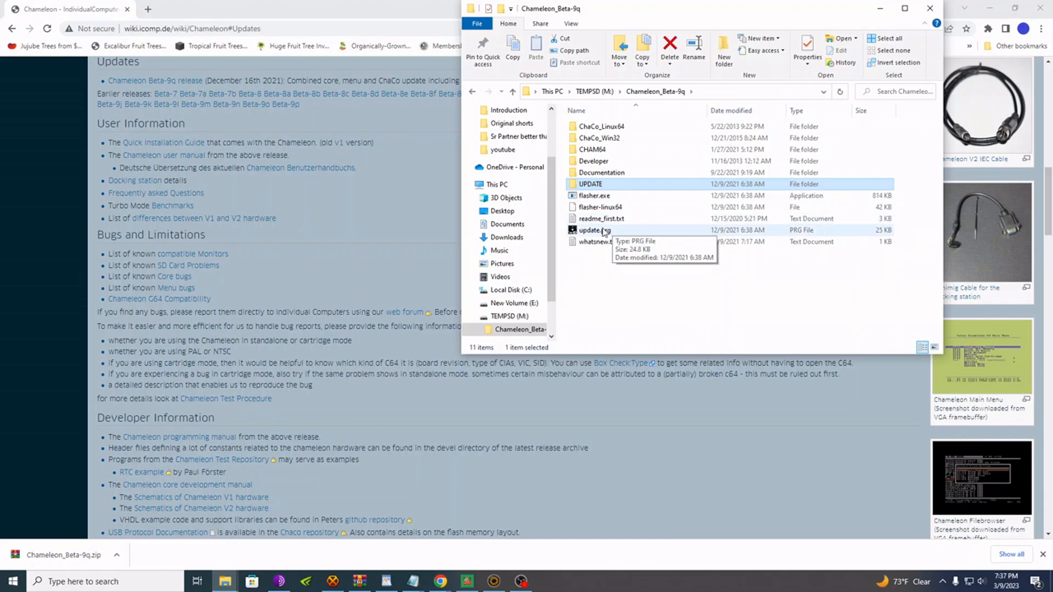
{"action": "mouse_move", "coordinate": [589, 236]}
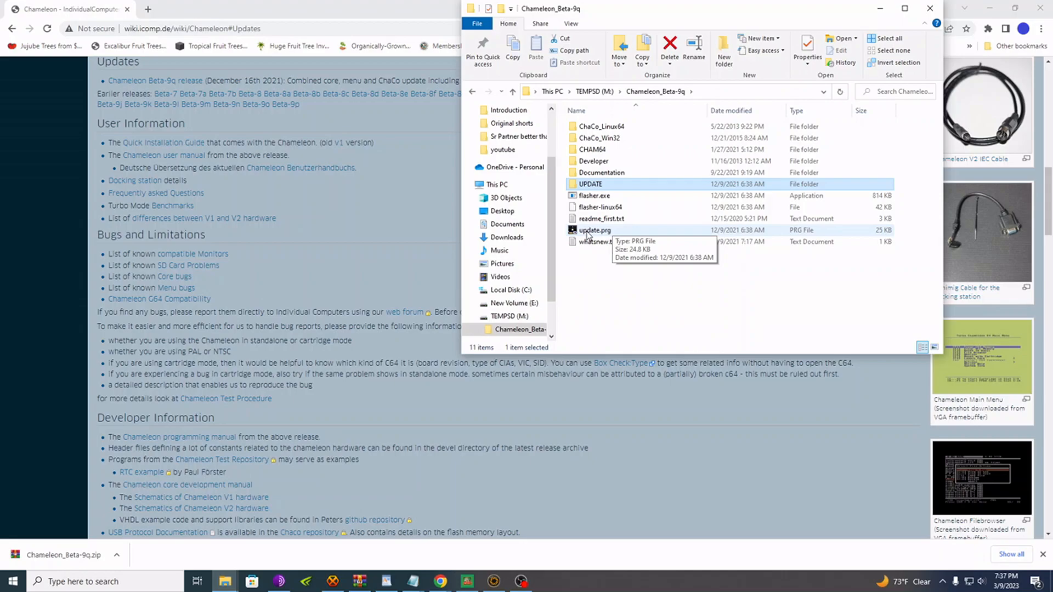
{"action": "mouse_move", "coordinate": [596, 184]}
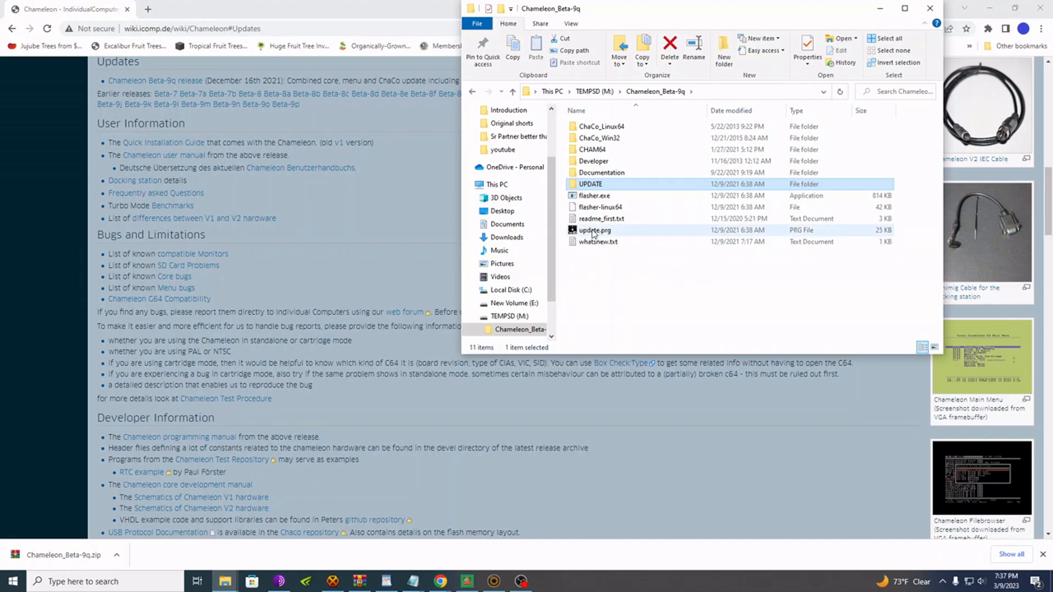
{"action": "left_click", "coordinate": [590, 183]}
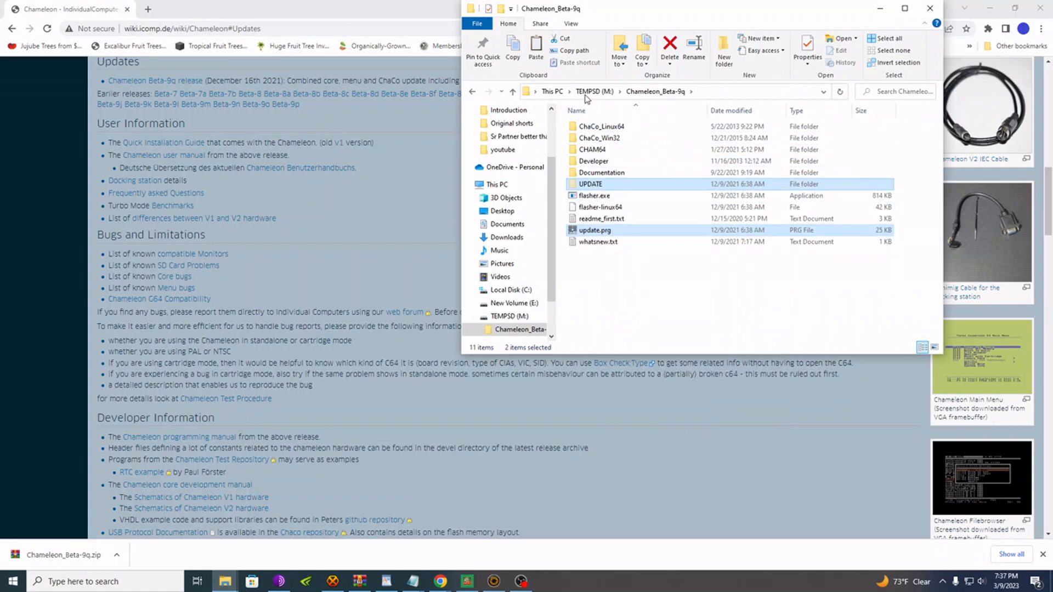
{"action": "left_click", "coordinate": [593, 91]}
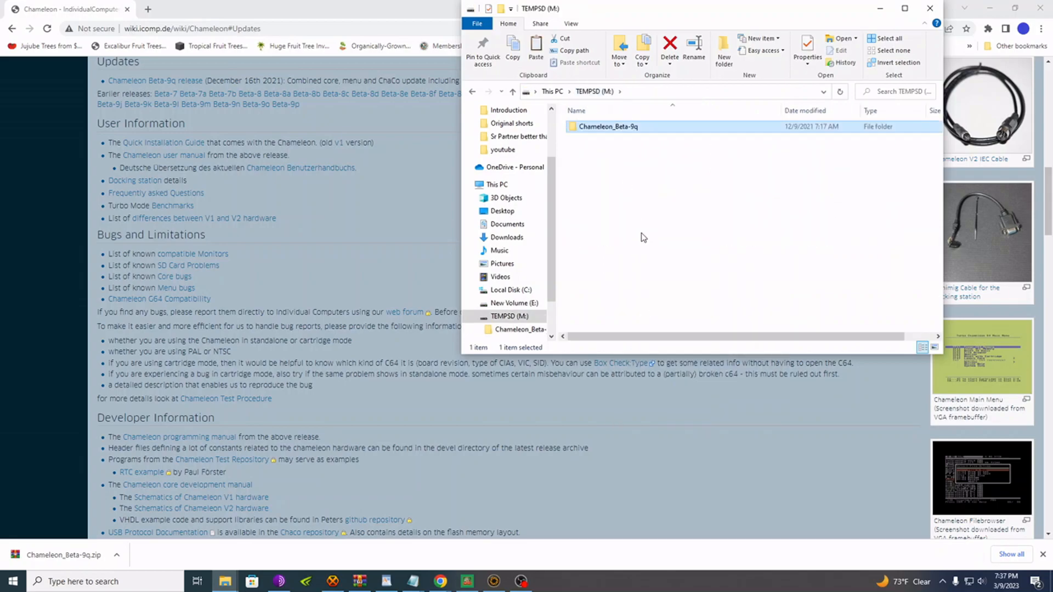
{"action": "right_click", "coordinate": [642, 237]}
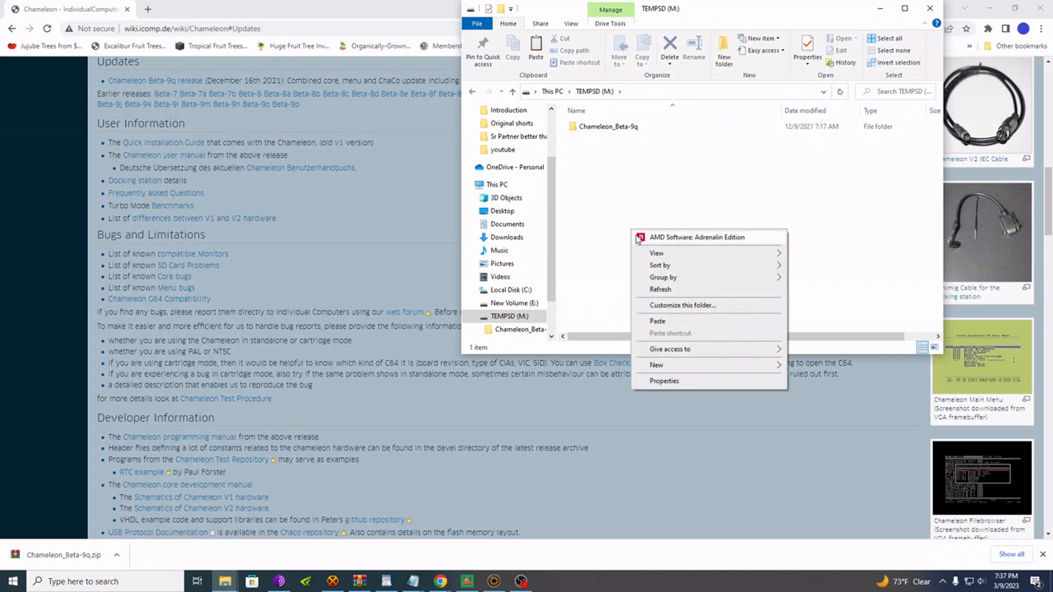
{"action": "left_click", "coordinate": [657, 320]}
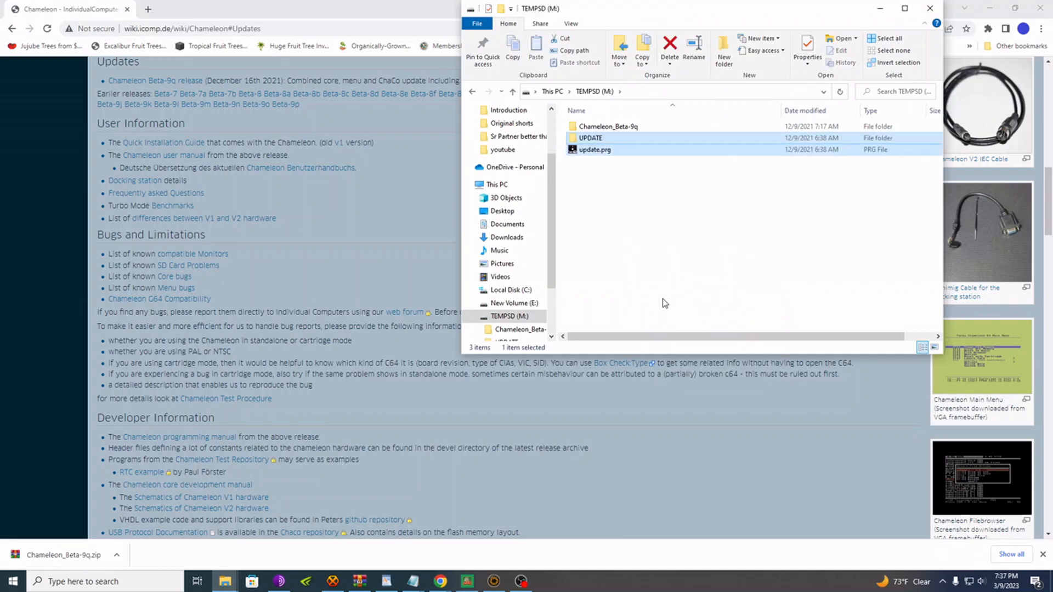
- Remove the leftover Chameleon_Beta-9q folder from the TEMPSD card
{"action": "left_click", "coordinate": [665, 263]}
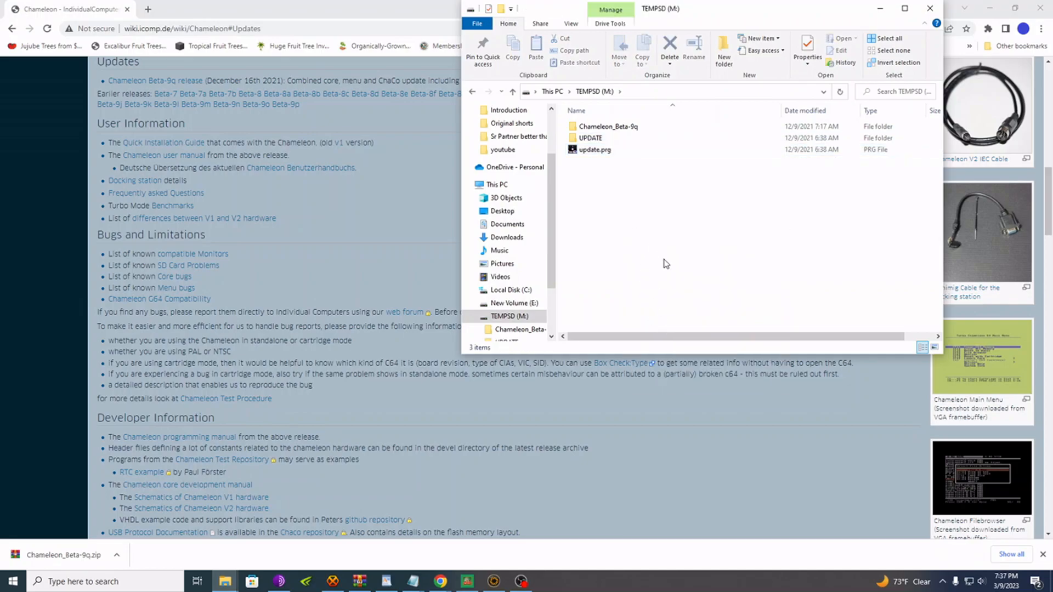
{"action": "left_click", "coordinate": [608, 126]}
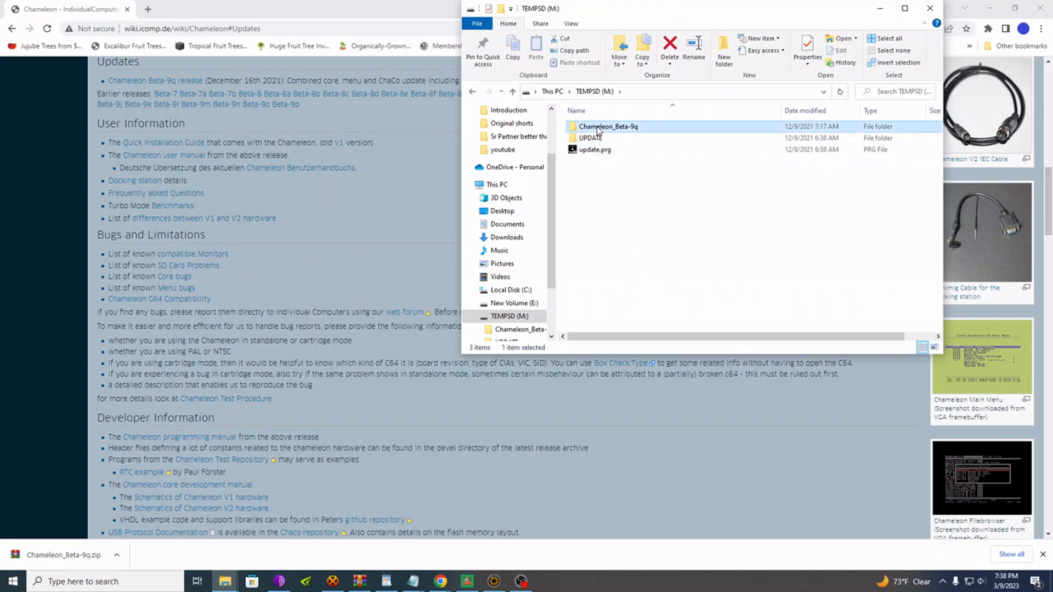
{"action": "right_click", "coordinate": [607, 127]}
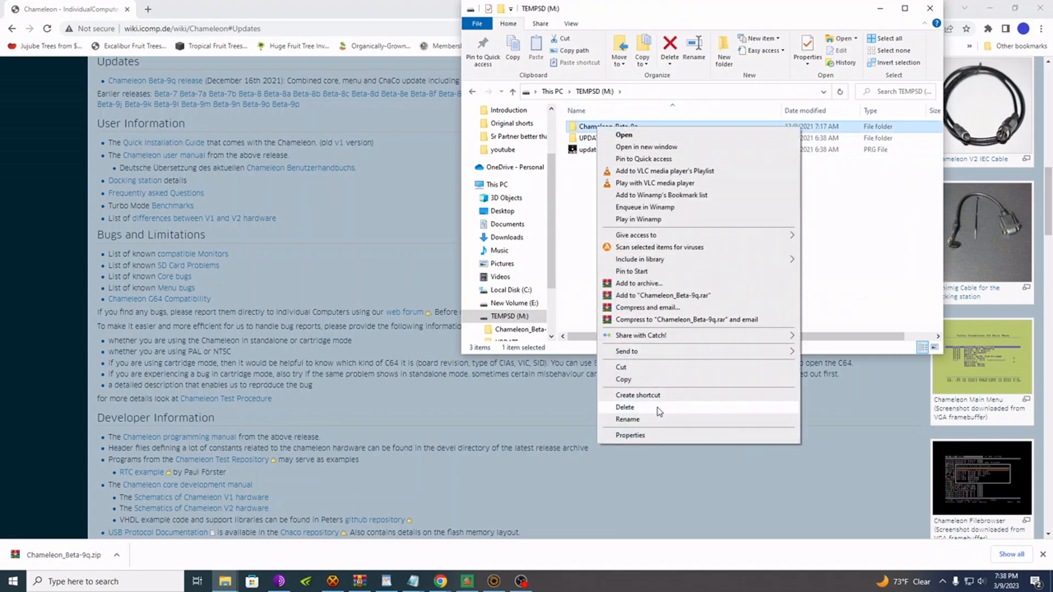
{"action": "left_click", "coordinate": [635, 288]}
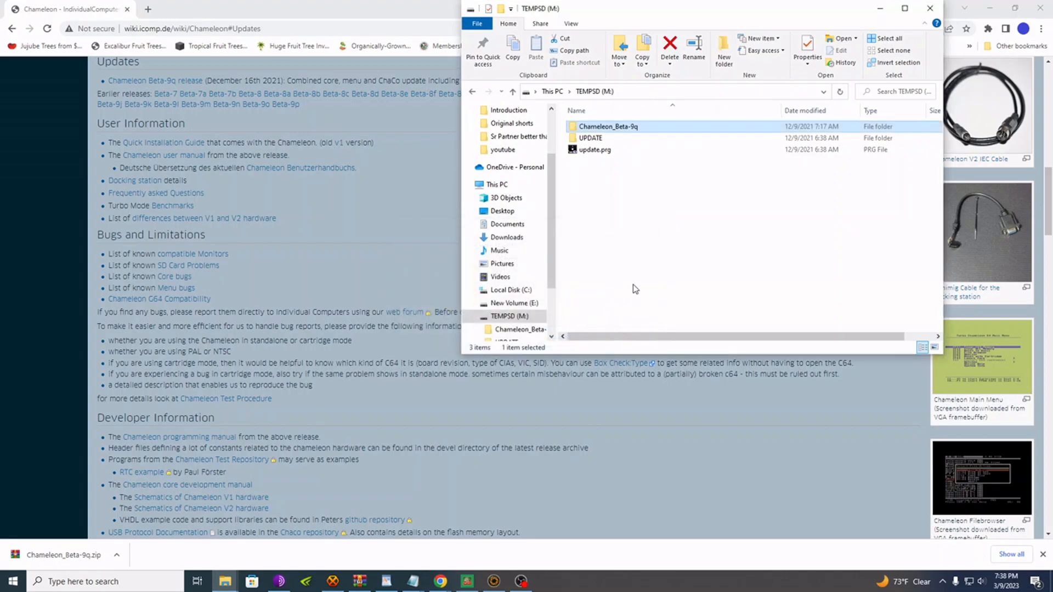
{"action": "left_click", "coordinate": [668, 47]}
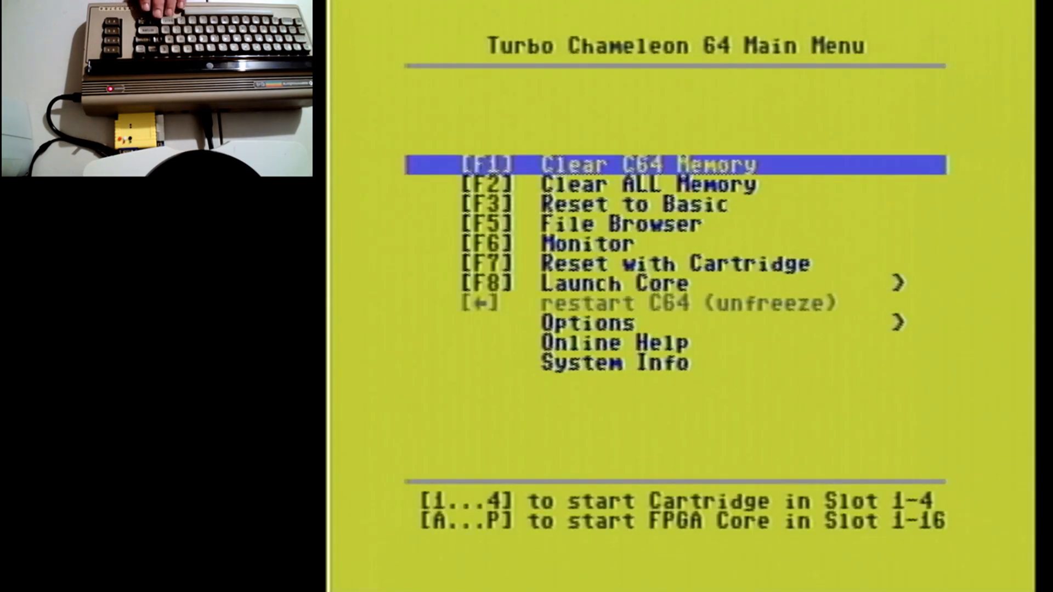
- Respond to the Turbo Chameleon 64 Main Menu on the C64 with a key press
{"action": "key", "text": "down"}
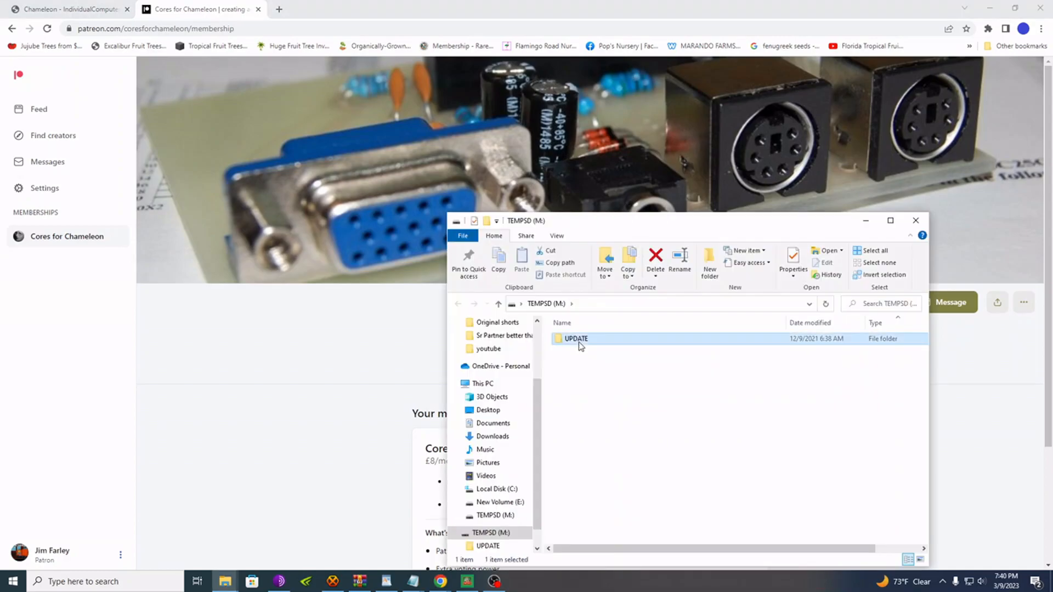
- Permanently delete the UPDATE folder, leaving the TEMPSD card empty
{"action": "right_click", "coordinate": [576, 339]}
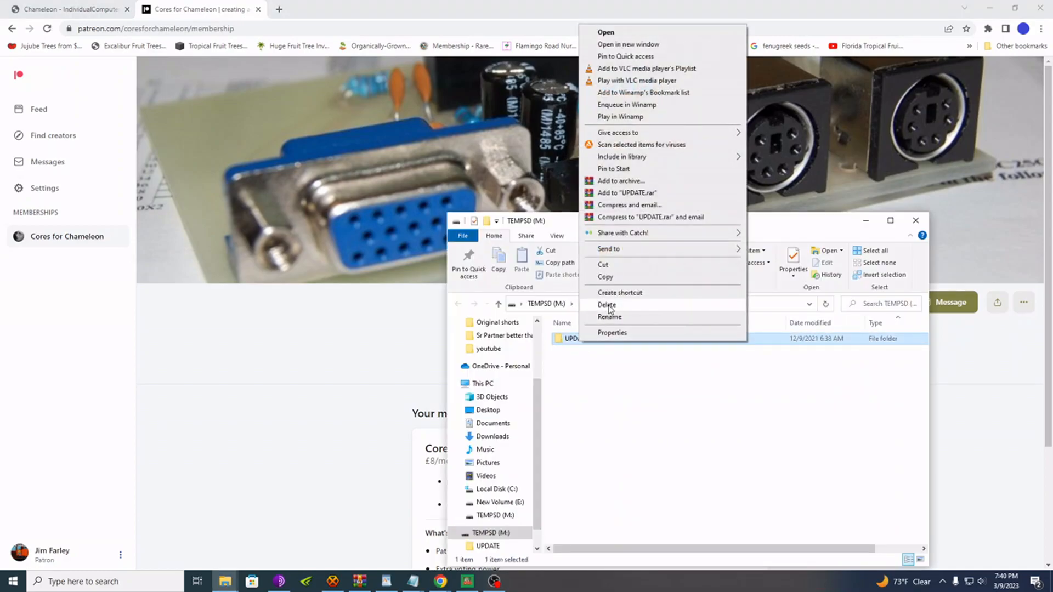
{"action": "left_click", "coordinate": [606, 304]}
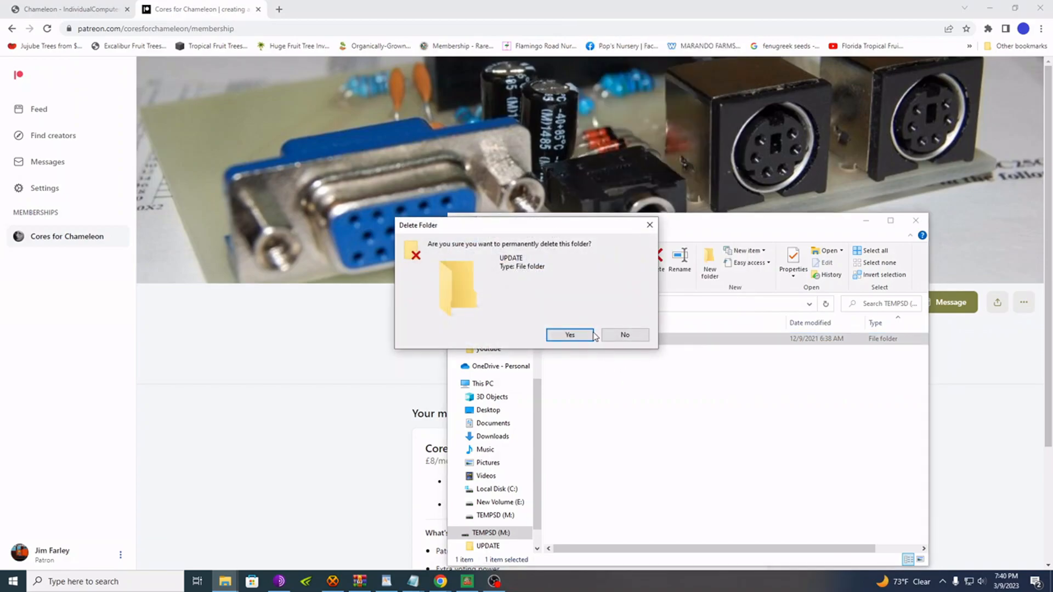
{"action": "left_click", "coordinate": [569, 334]}
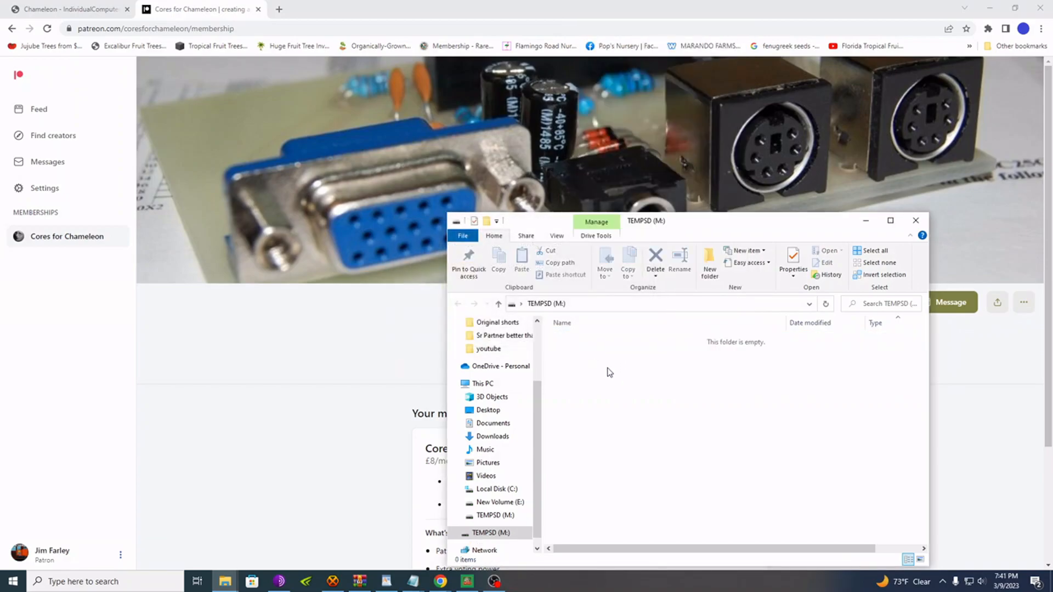
{"action": "right_click", "coordinate": [494, 533]}
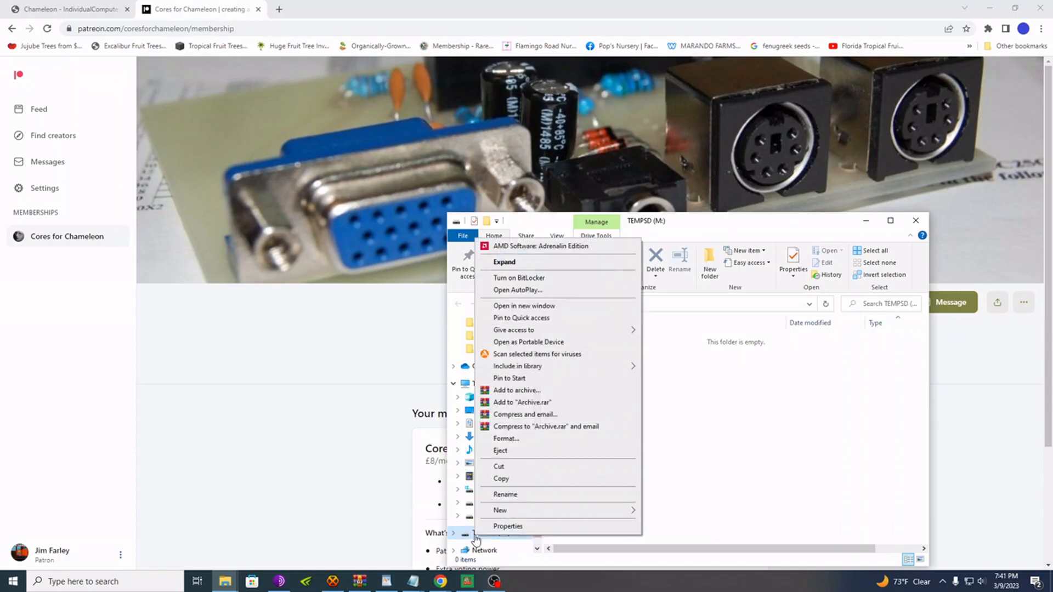
{"action": "mouse_move", "coordinate": [507, 451]}
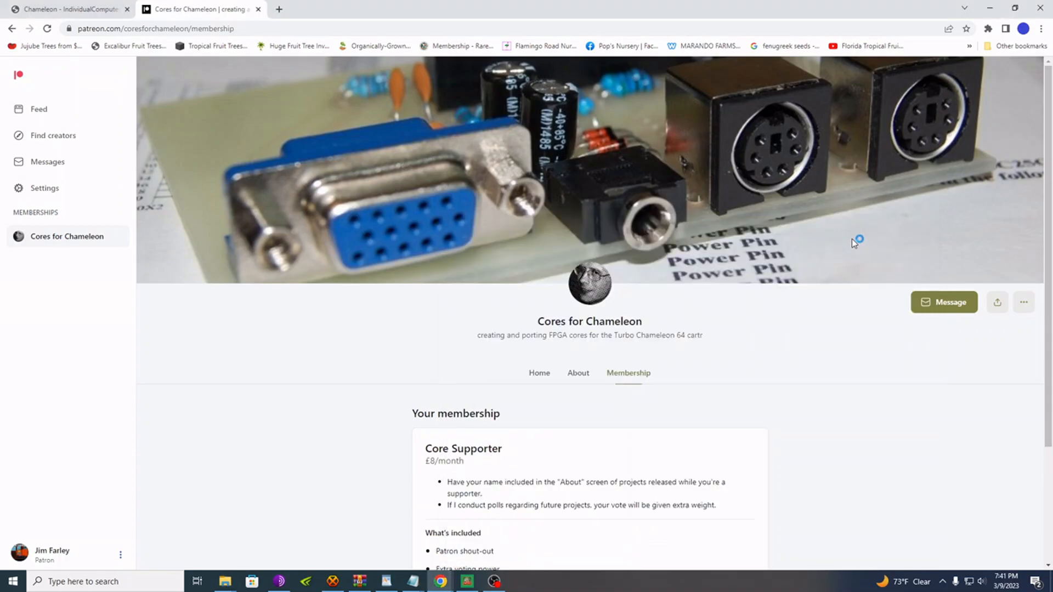
{"action": "mouse_move", "coordinate": [804, 361]}
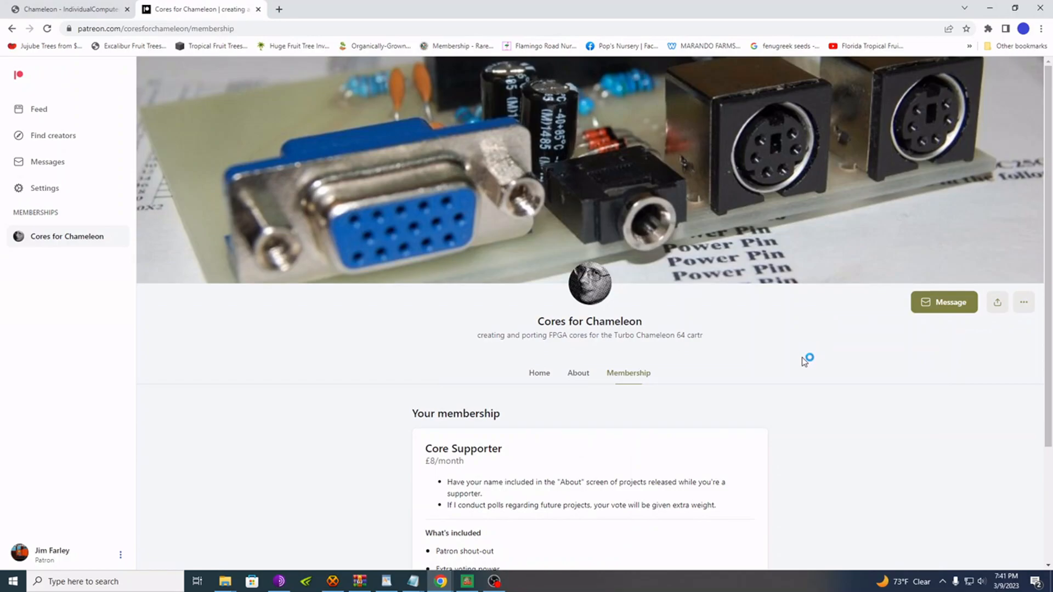
{"action": "mouse_move", "coordinate": [356, 339]}
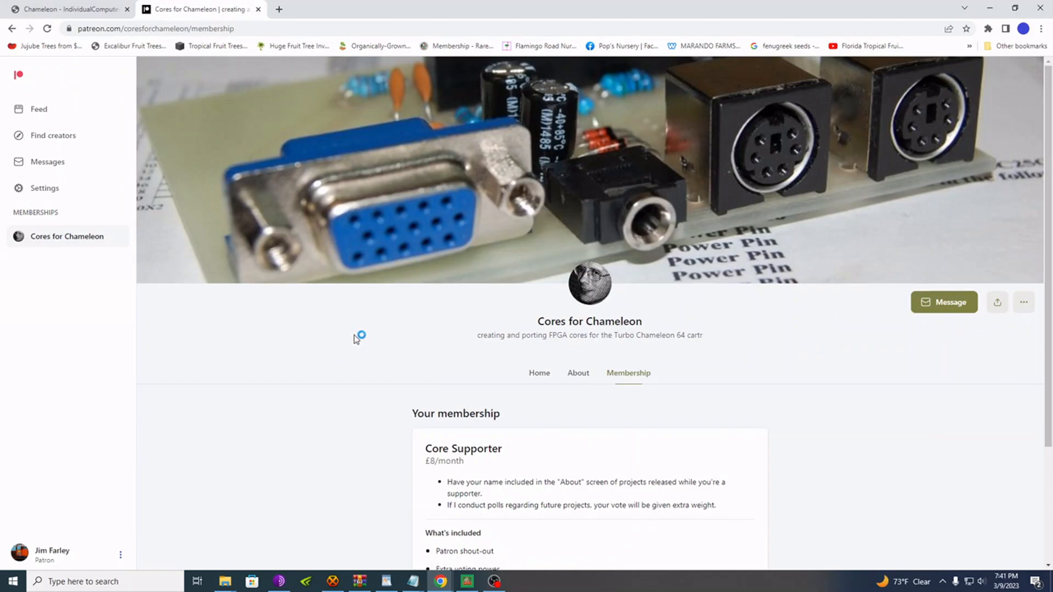
{"action": "mouse_move", "coordinate": [355, 339]}
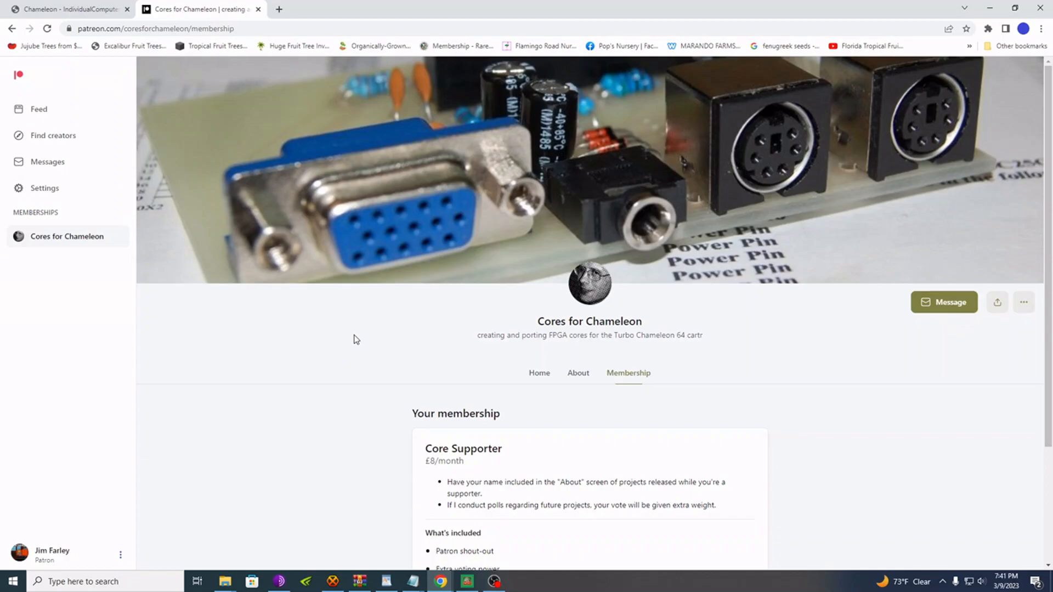
{"action": "mouse_move", "coordinate": [419, 360]}
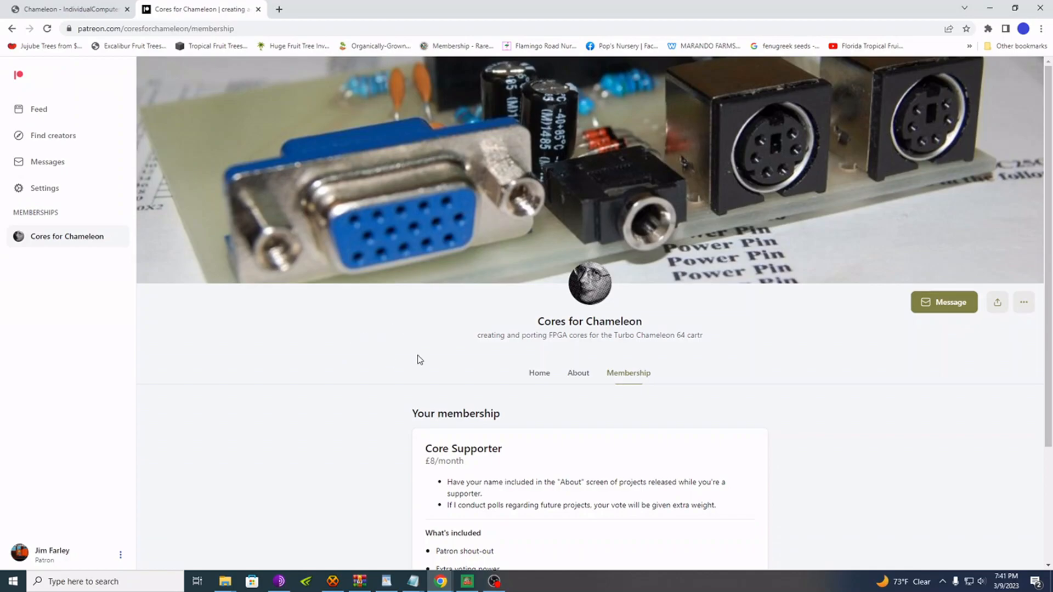
{"action": "mouse_move", "coordinate": [412, 363]}
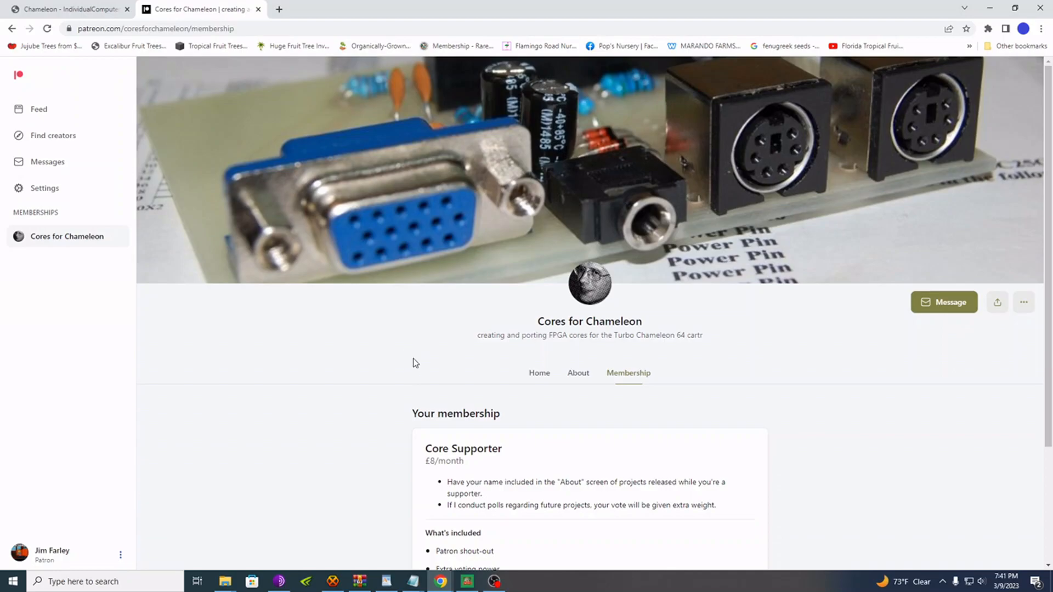
{"action": "mouse_move", "coordinate": [411, 355]}
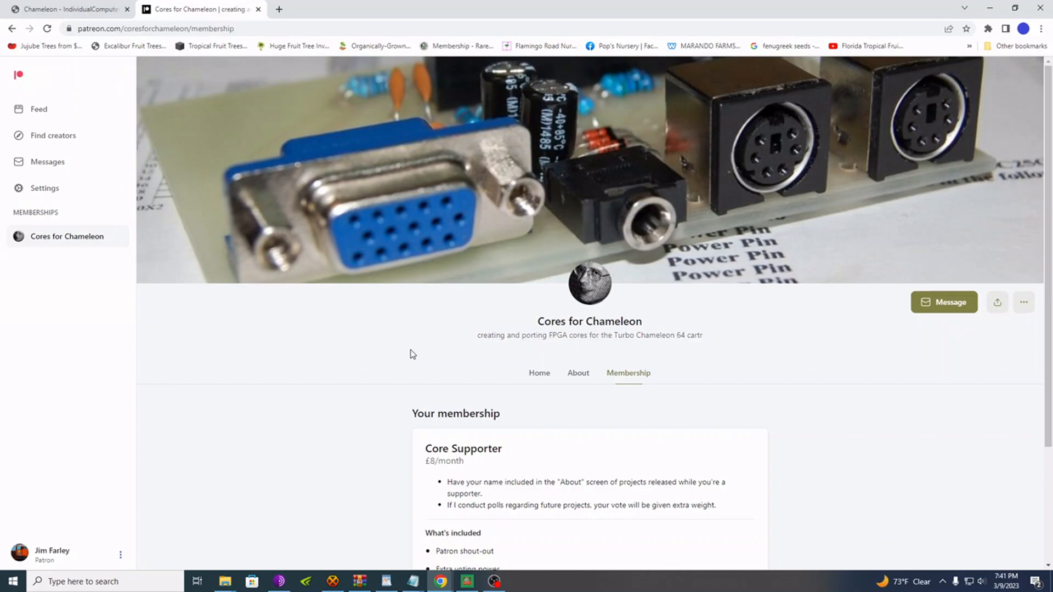
{"action": "mouse_move", "coordinate": [416, 350]}
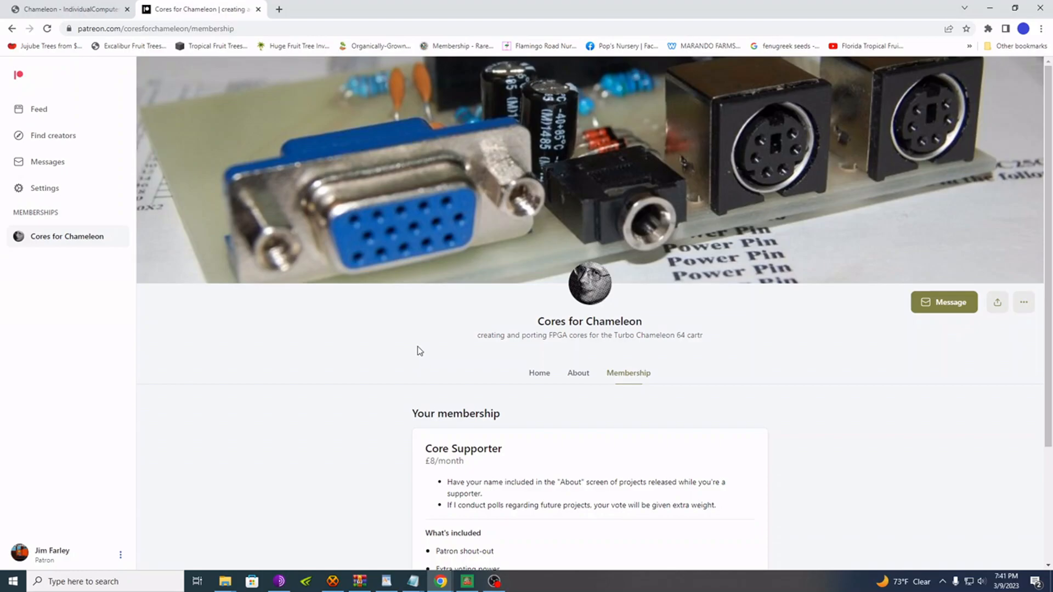
{"action": "mouse_move", "coordinate": [516, 331]}
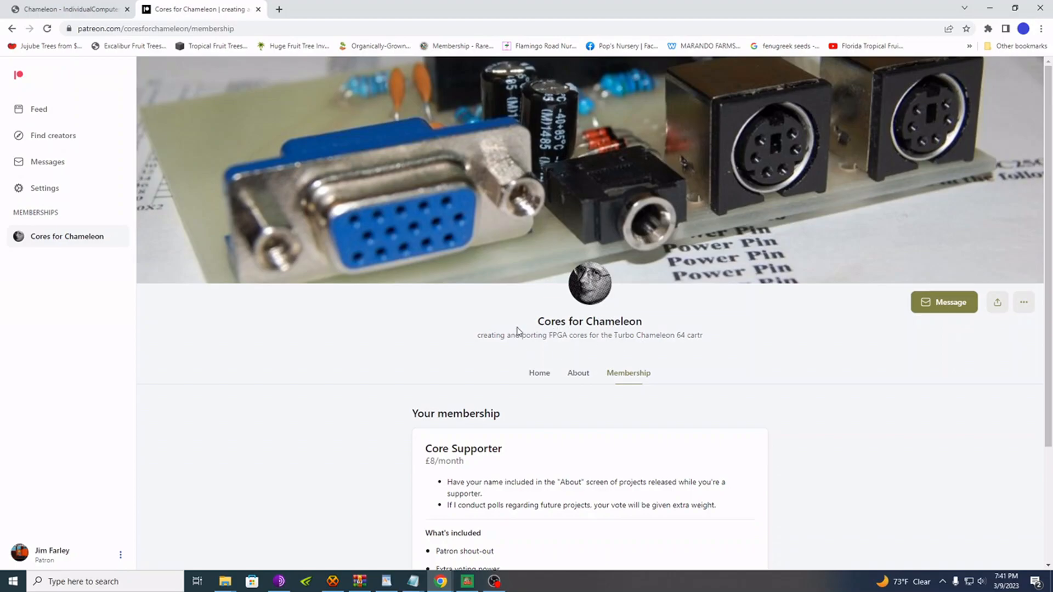
{"action": "mouse_move", "coordinate": [401, 336]}
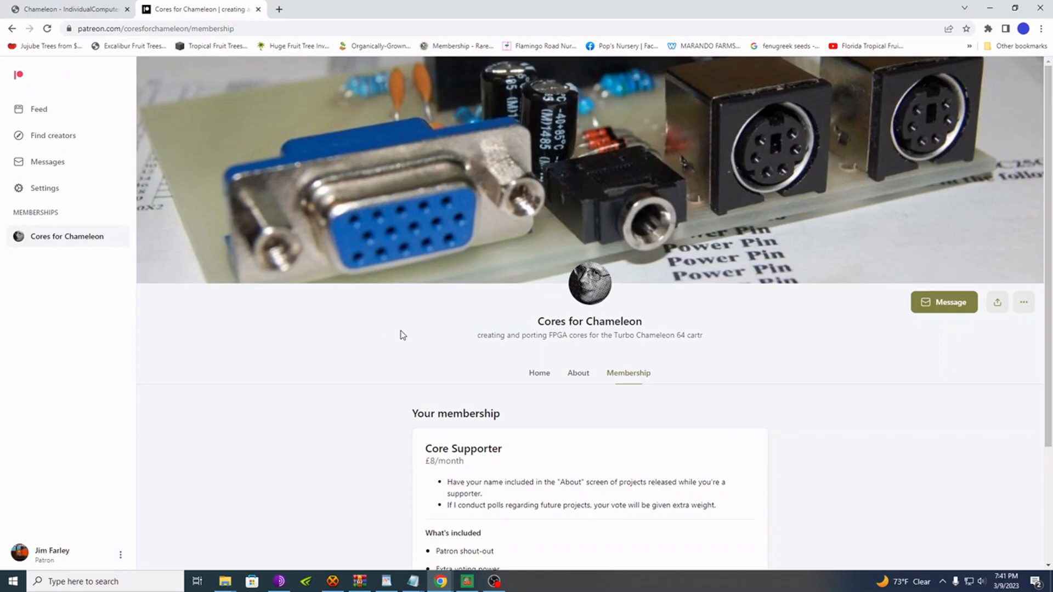
{"action": "mouse_move", "coordinate": [423, 340]}
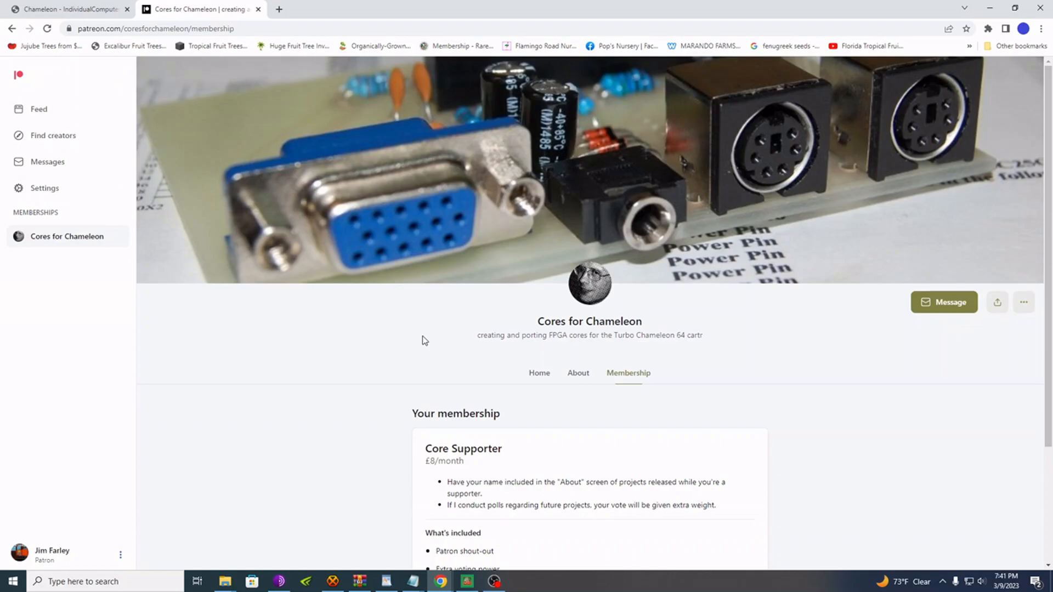